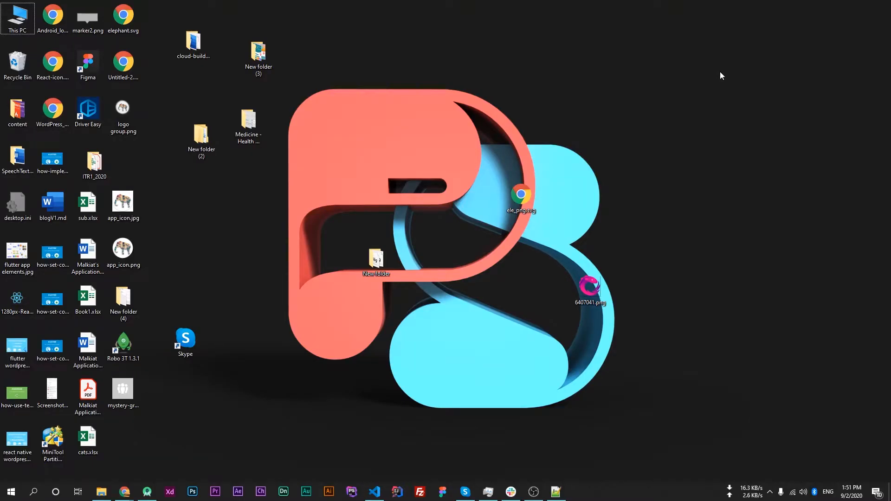
# - Open the Prolong CodeIgniter project in Visual Studio Code from the taskbar
pyautogui.click(374, 491)
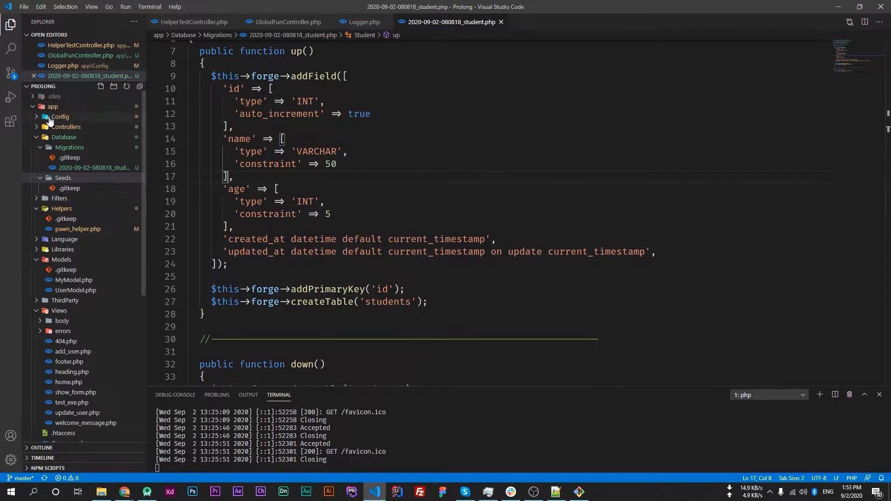
# - Create a new StudentSeeder.php file in the app/Database/Seeds folder
pyautogui.click(64, 137)
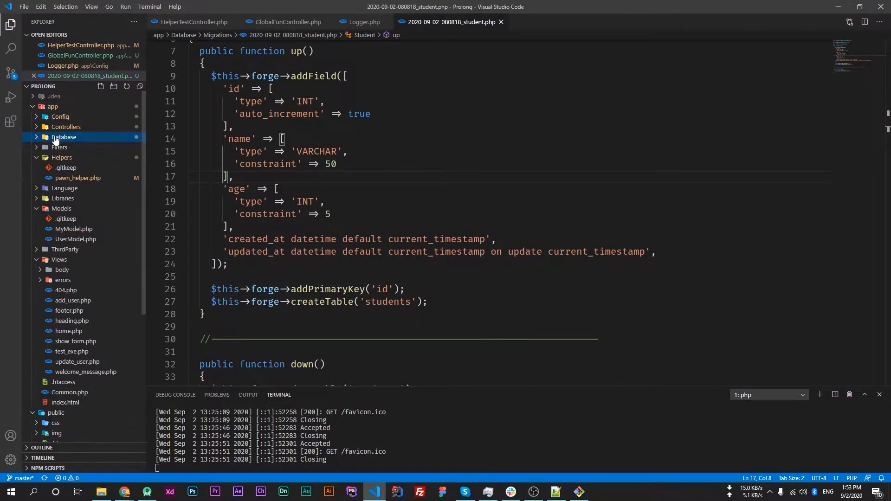
pyautogui.click(63, 137)
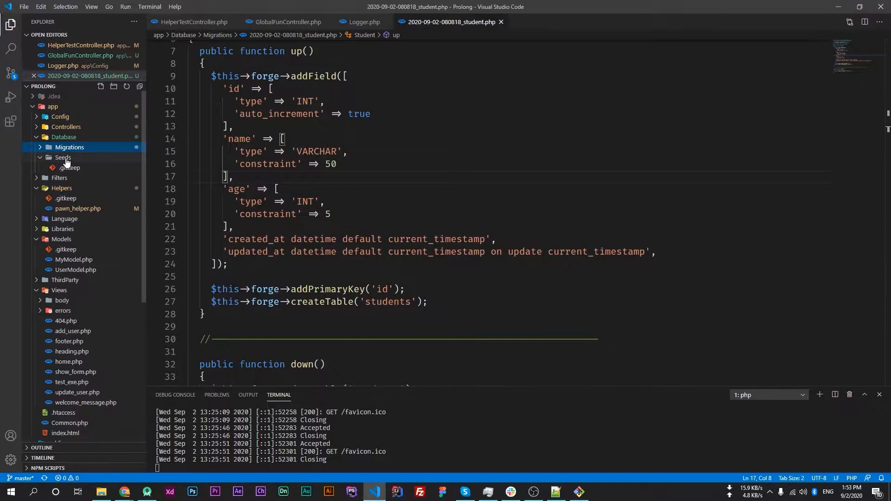
pyautogui.click(64, 158)
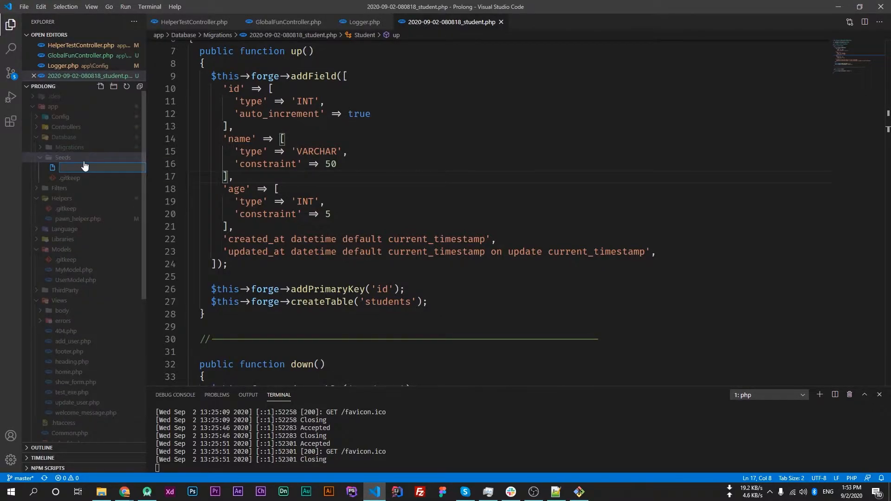
pyautogui.write('StudentSeeder.php')
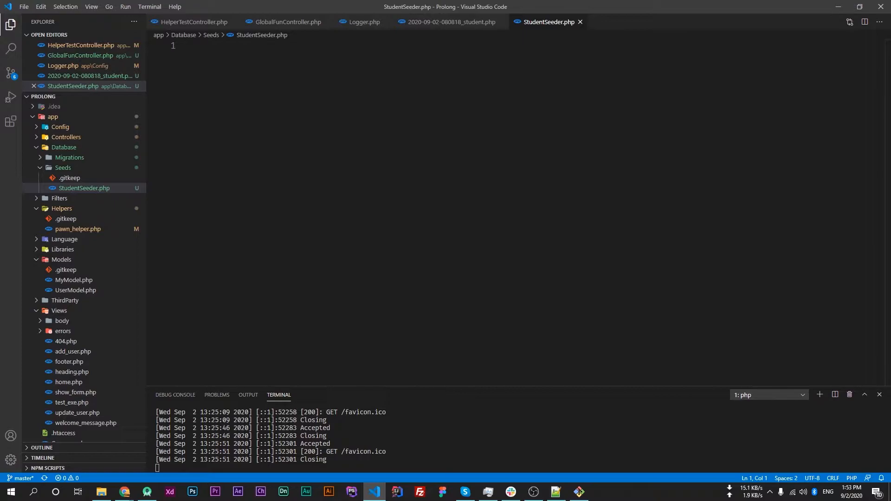
# - Write a namespaced StudentSeeder class extending Seeder with empty run(), referencing ClassroomSeeder
pyautogui.click(554, 491)
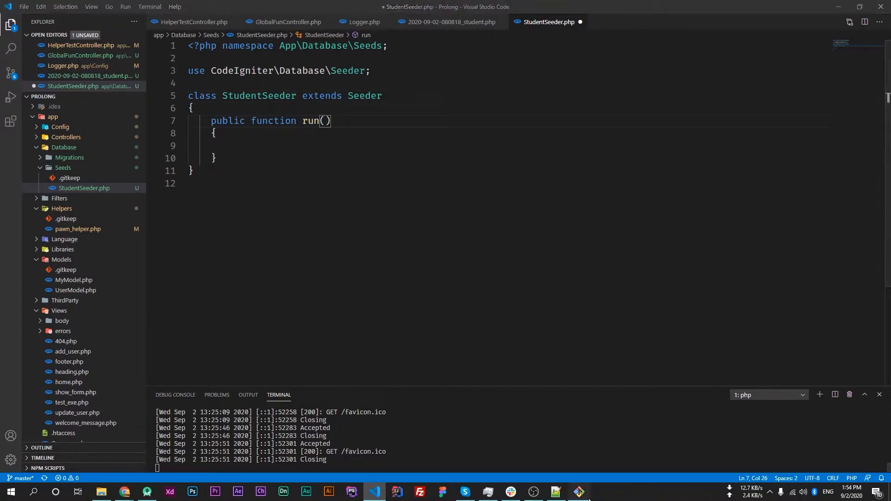
pyautogui.click(579, 492)
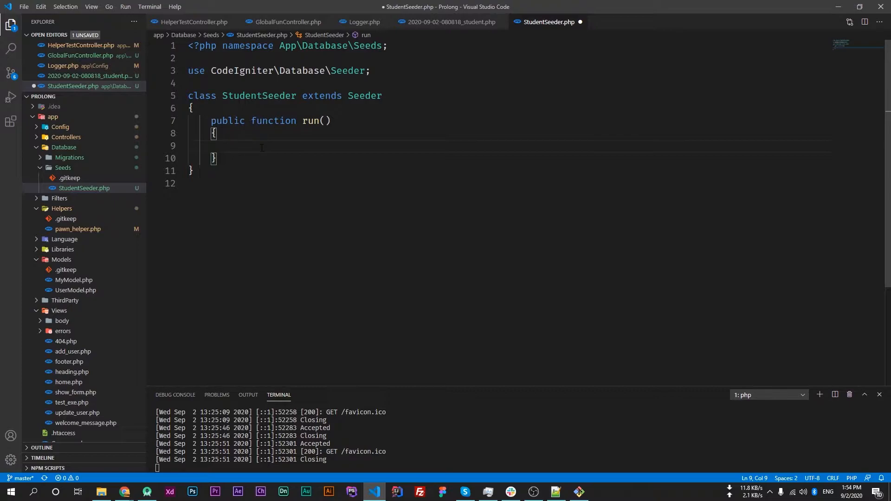
pyautogui.click(554, 491)
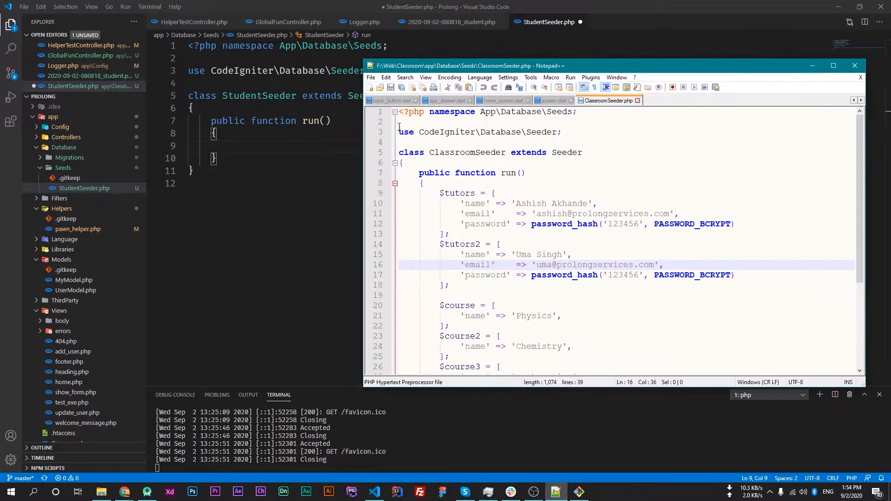
pyautogui.click(854, 65)
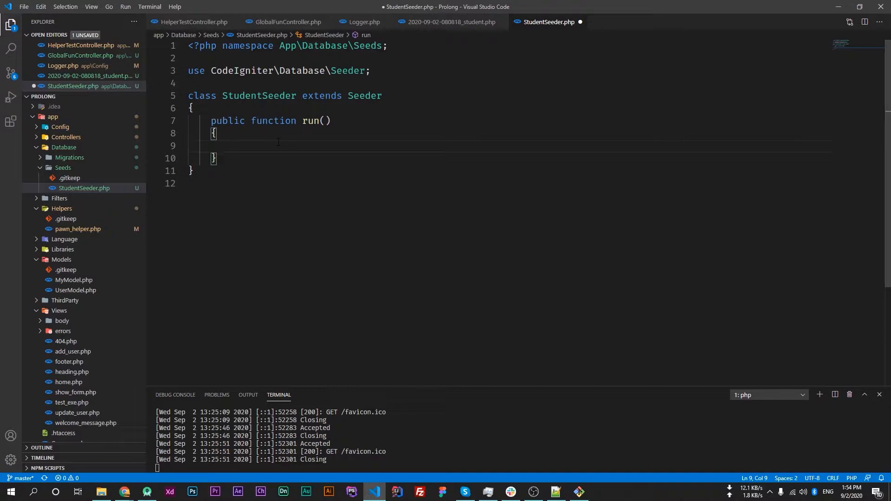
# - Type $data = ['id' => 1, 'name' => 'Pawn', 'age' => 29] after checking the students columns
pyautogui.write('$')
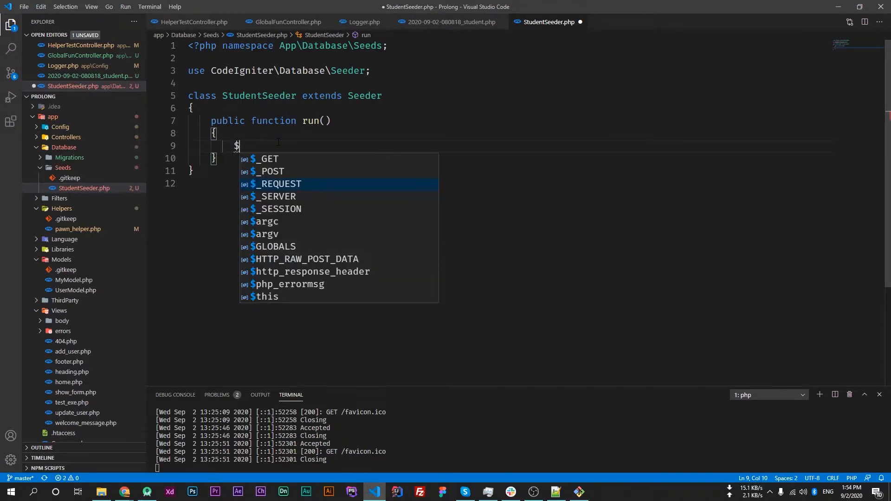
pyautogui.write('data = []')
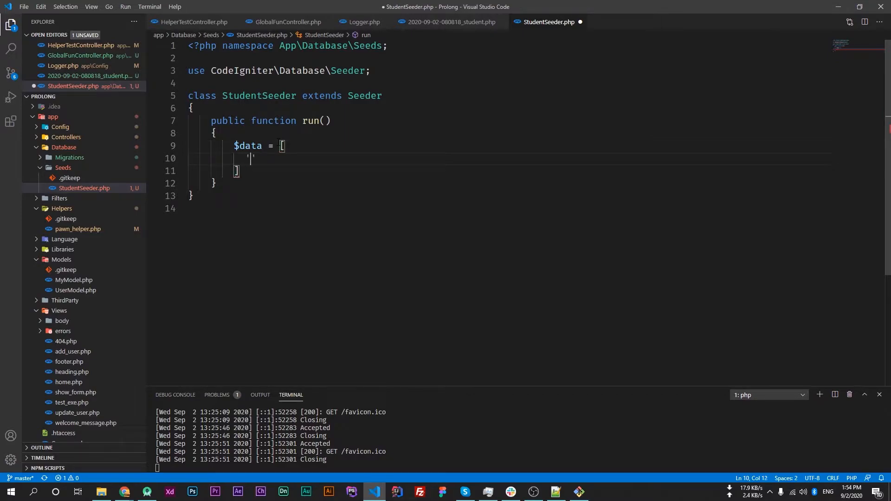
pyautogui.write('id')
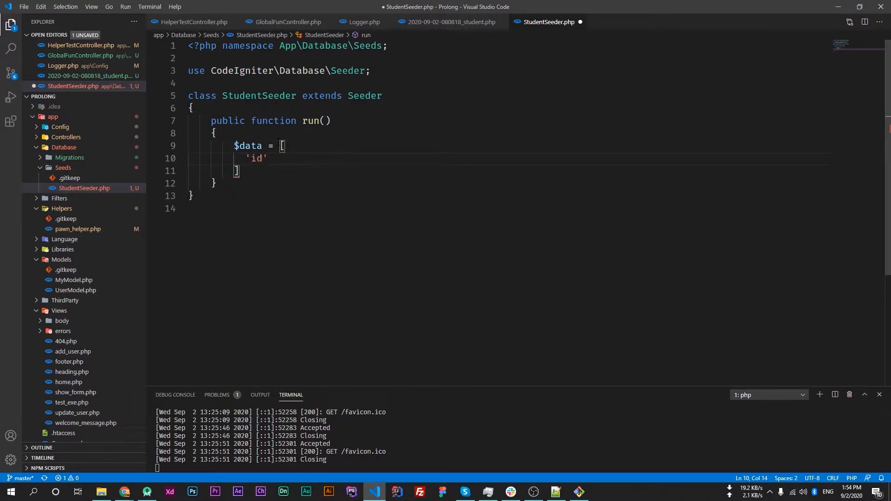
pyautogui.write('=>')
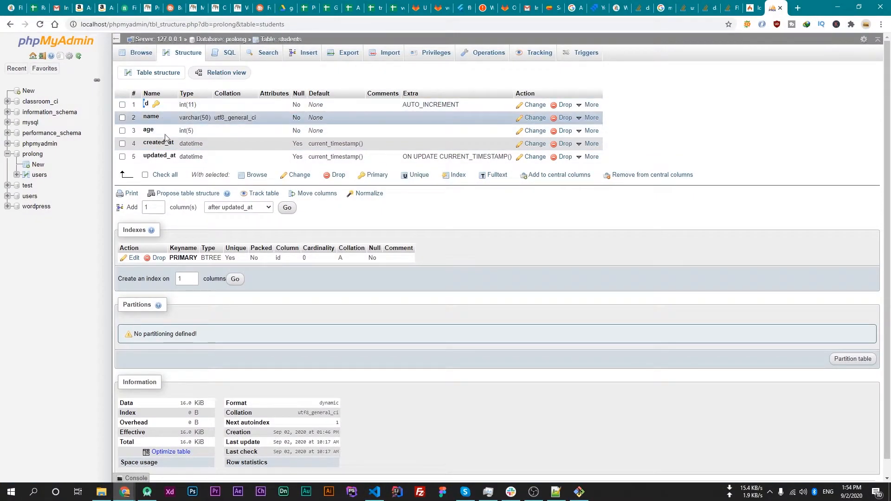
pyautogui.click(373, 493)
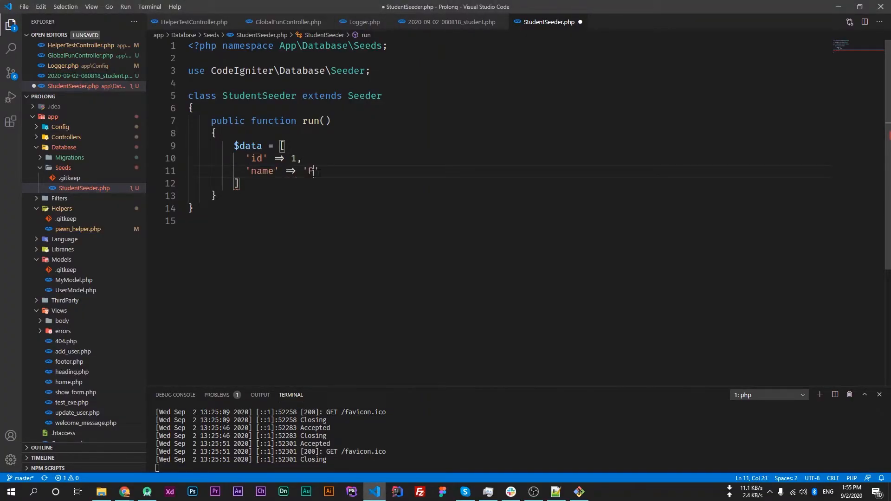
pyautogui.write("awn',")
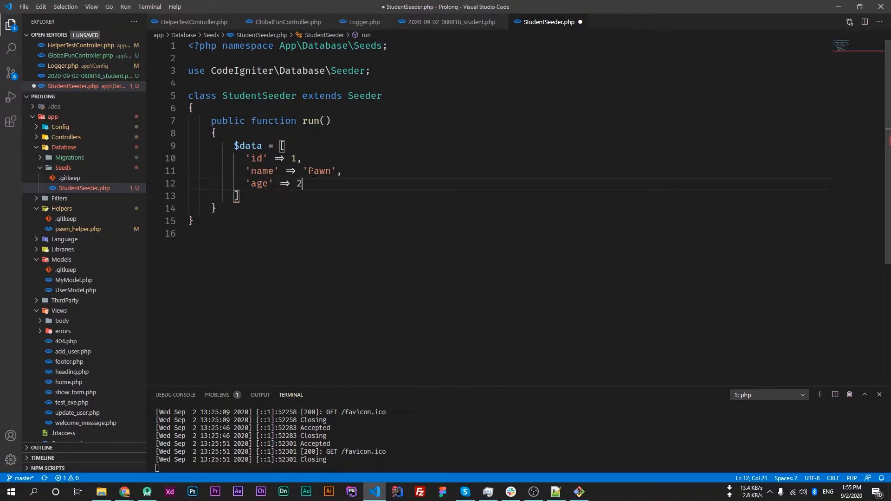
pyautogui.click(124, 492)
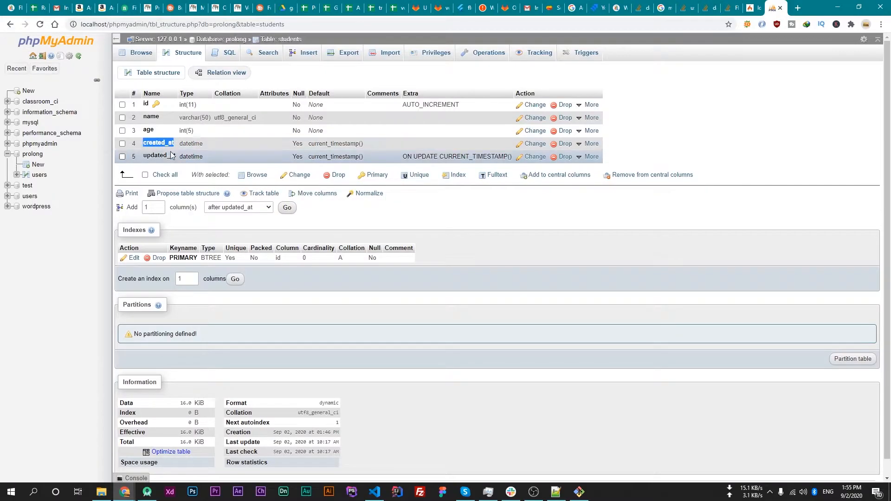
pyautogui.doubleClick(155, 156)
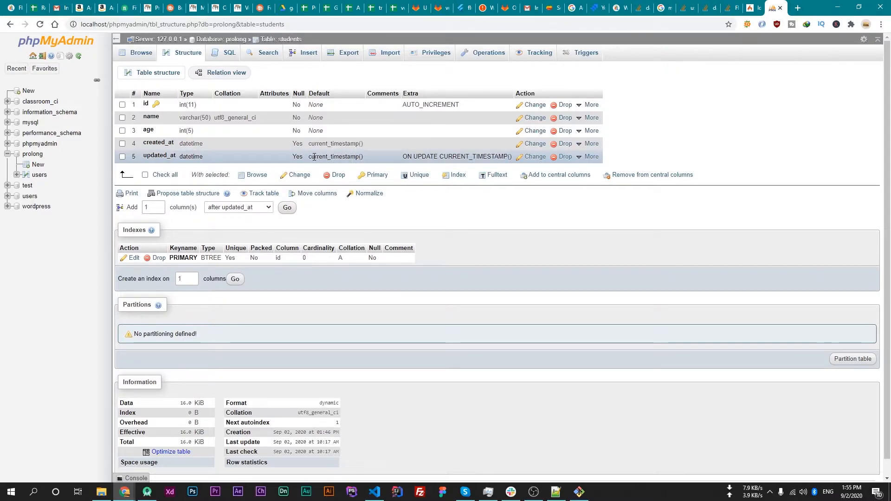
pyautogui.click(374, 492)
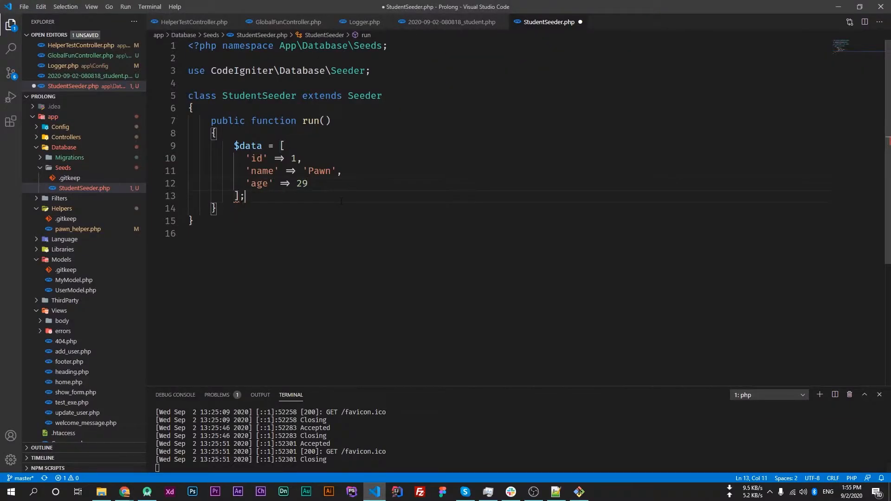
pyautogui.doubleClick(248, 146)
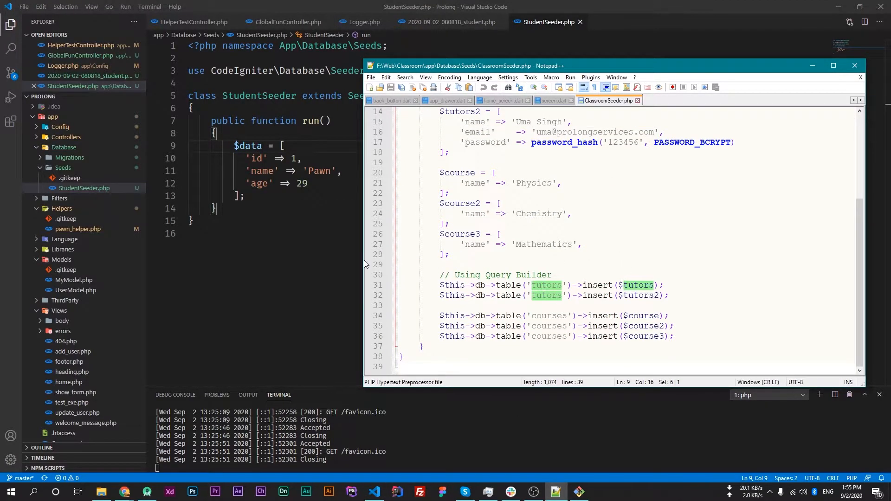
pyautogui.click(506, 284)
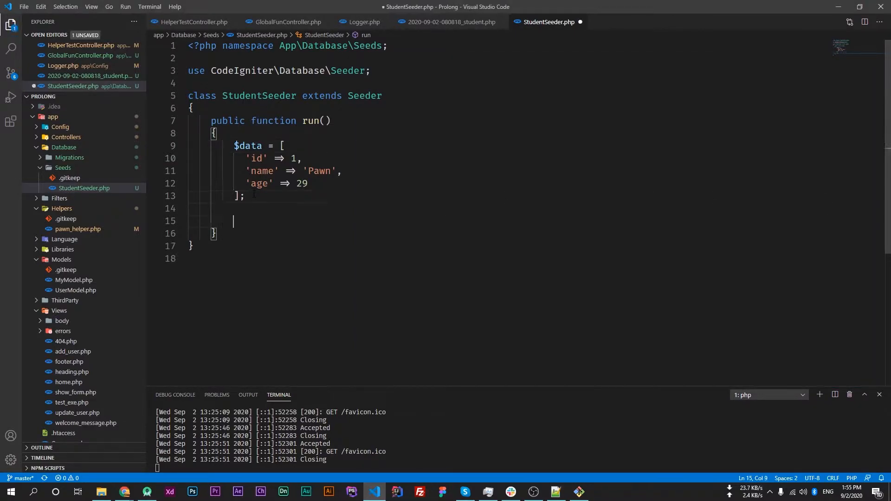
# - Add $this->db->table('students')->insert($data); to run() and save the file
pyautogui.write('$thi')
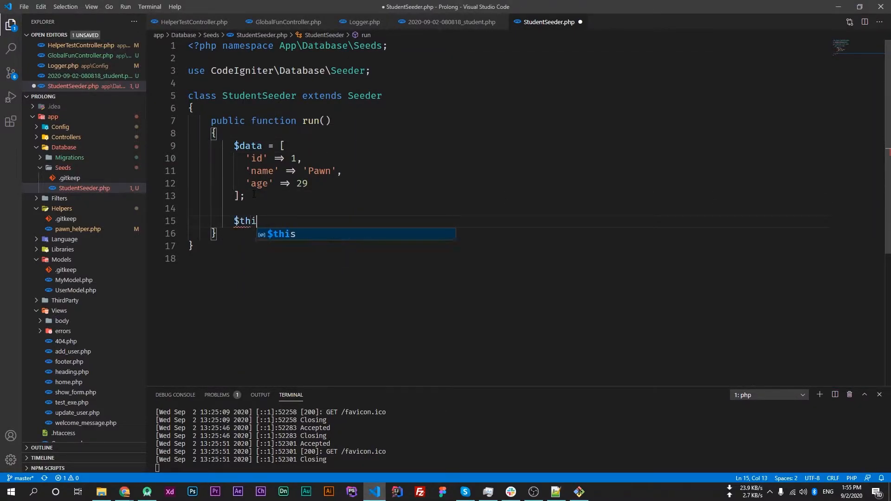
pyautogui.write('s->')
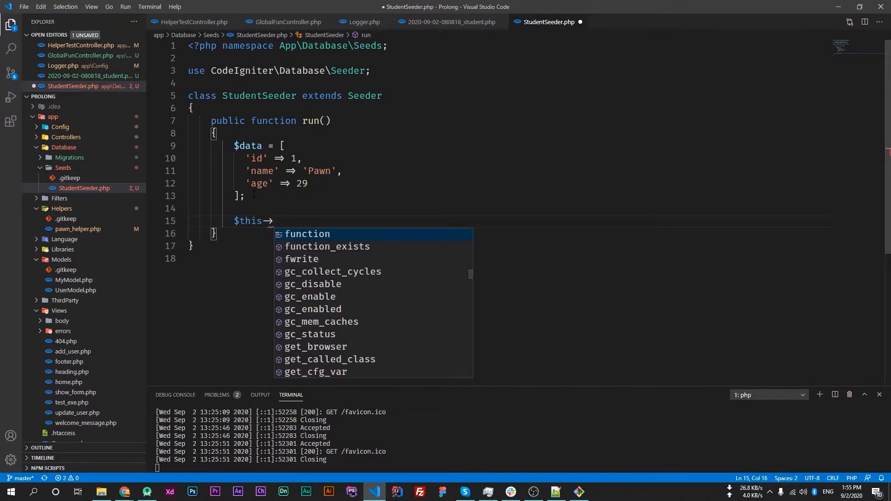
pyautogui.write('db->')
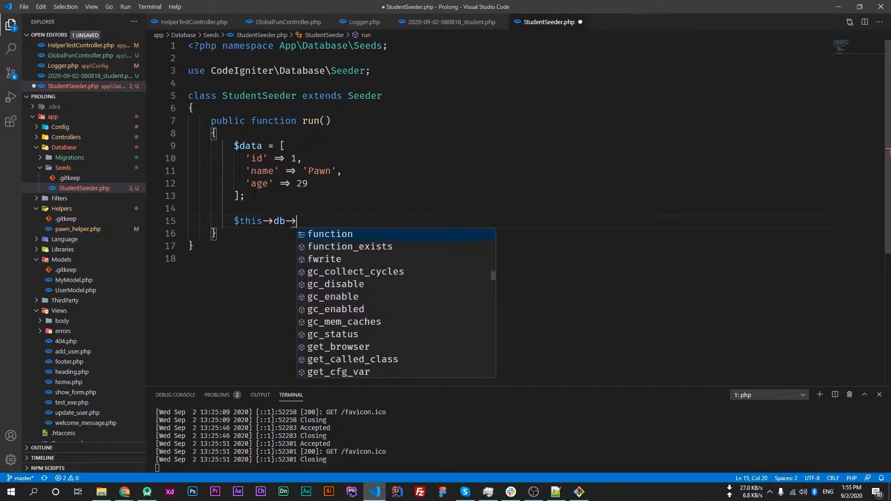
pyautogui.click(555, 492)
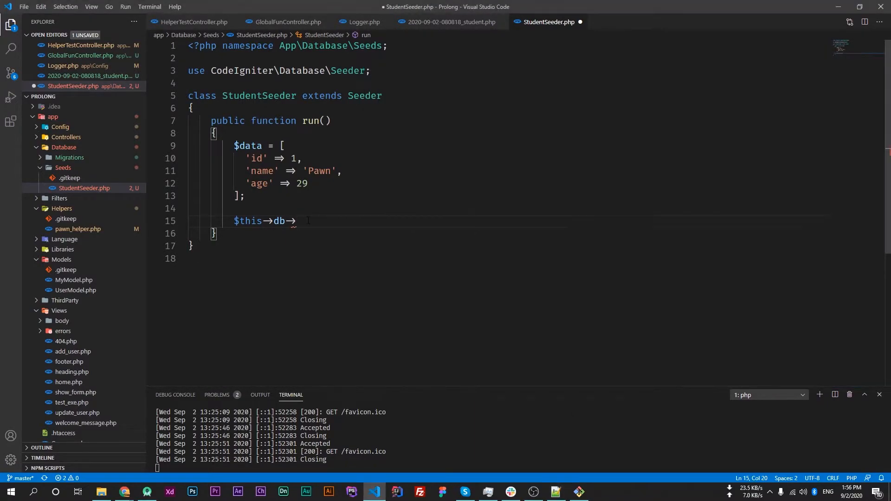
pyautogui.write("table('')")
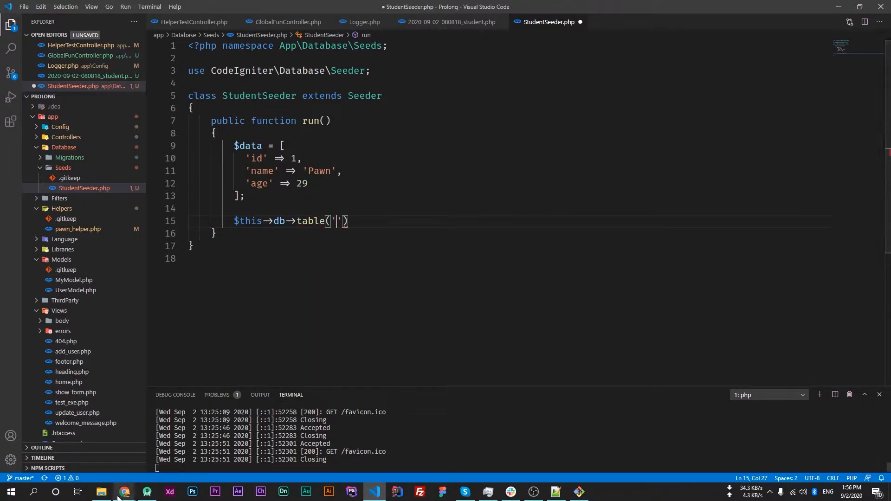
pyautogui.click(124, 491)
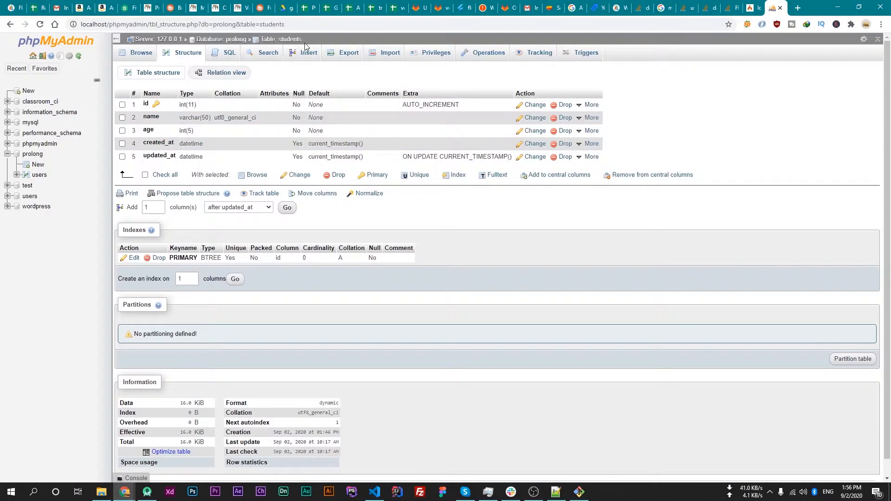
pyautogui.click(375, 492)
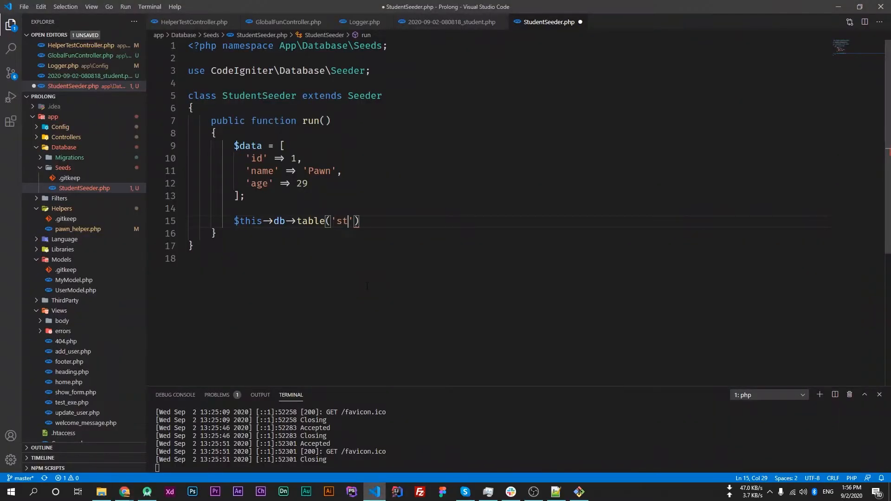
pyautogui.write("udents')->i")
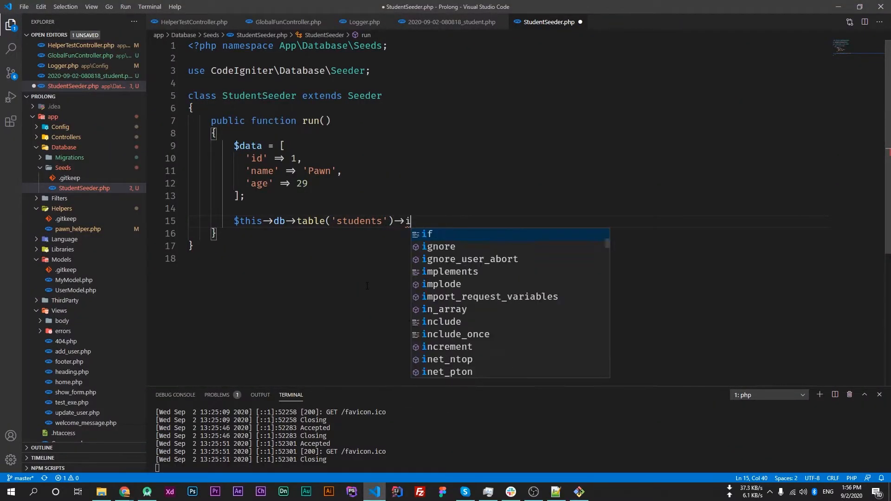
pyautogui.write('nsert($data);')
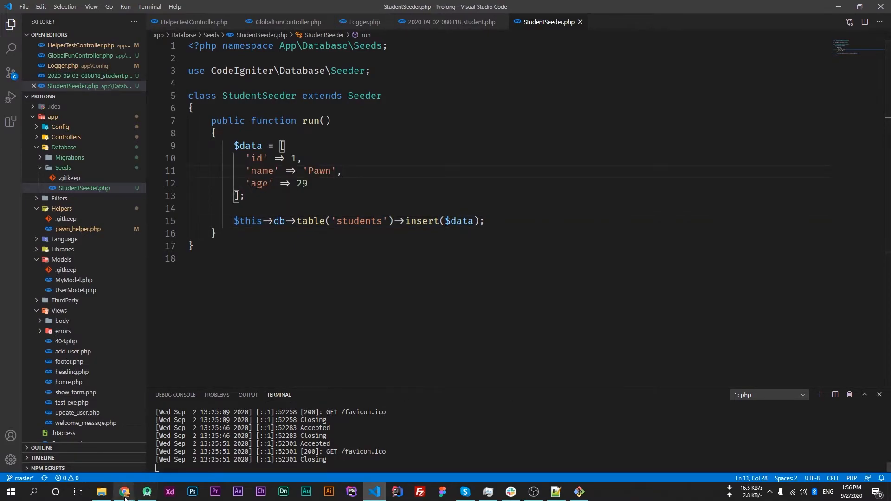
# - Browse the students table in phpMyAdmin to confirm it has no rows
pyautogui.click(124, 491)
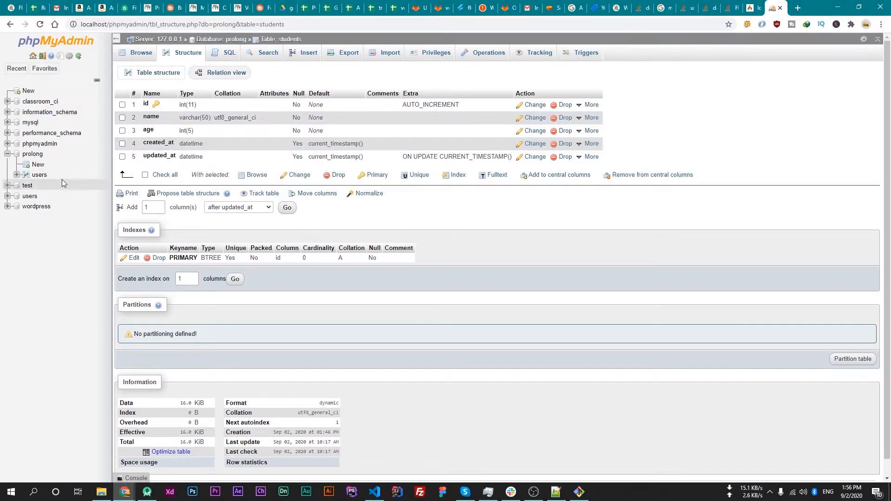
pyautogui.click(40, 144)
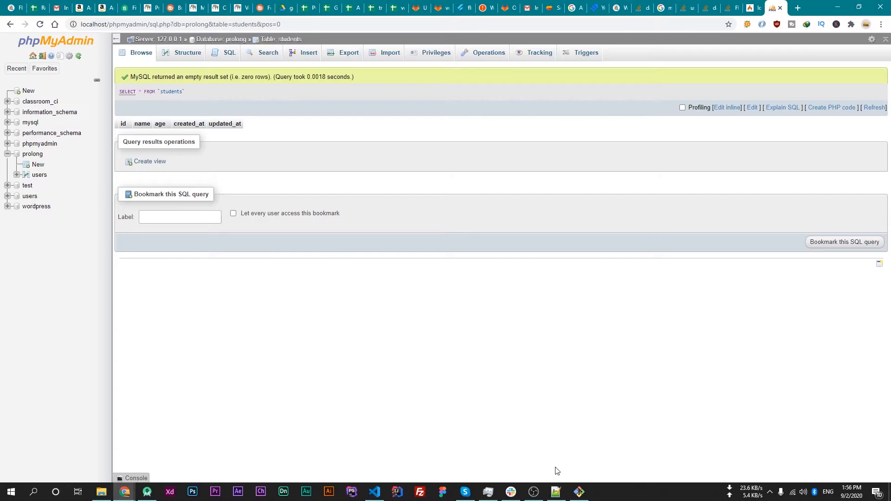
pyautogui.click(579, 491)
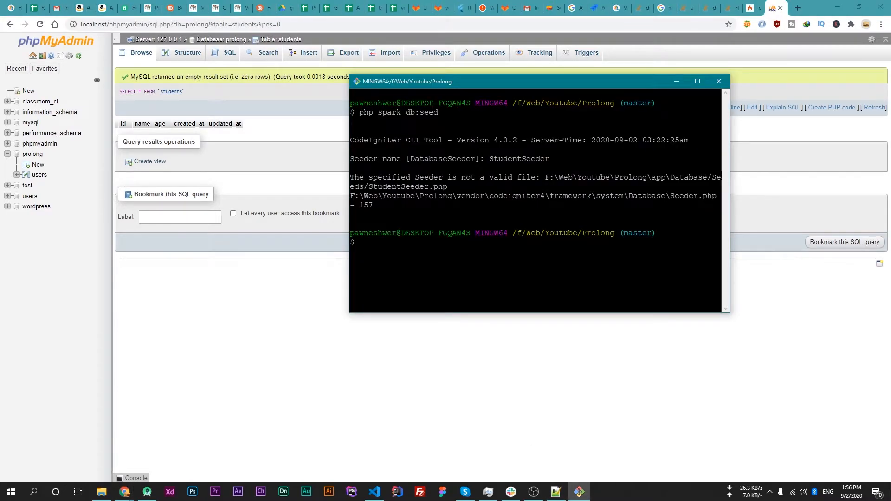
# - Run php spark db:seed, then php spark db:seed StudentSeeder to insert Pawn, age 29
pyautogui.write('php spark db:seed')
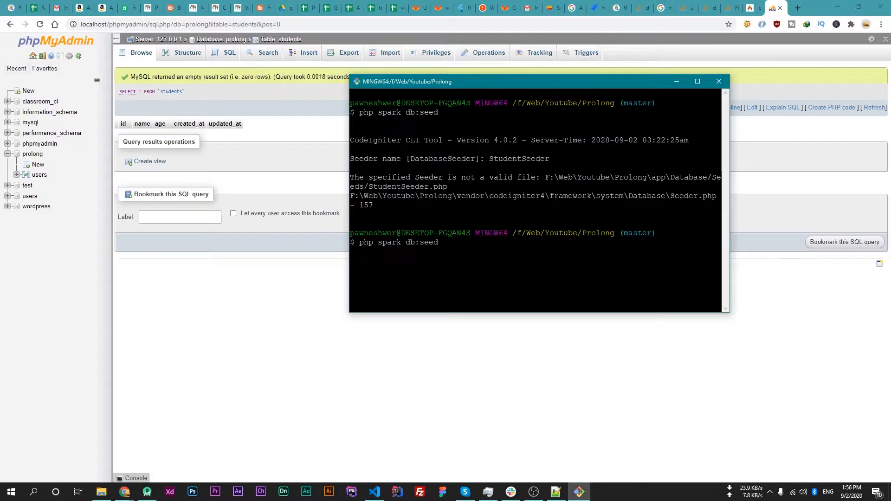
pyautogui.write('Stu')
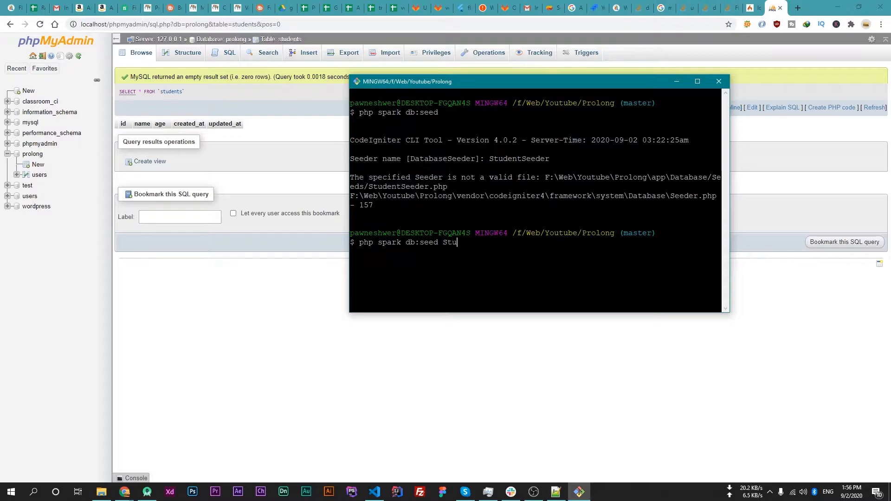
pyautogui.write('dentSeeder')
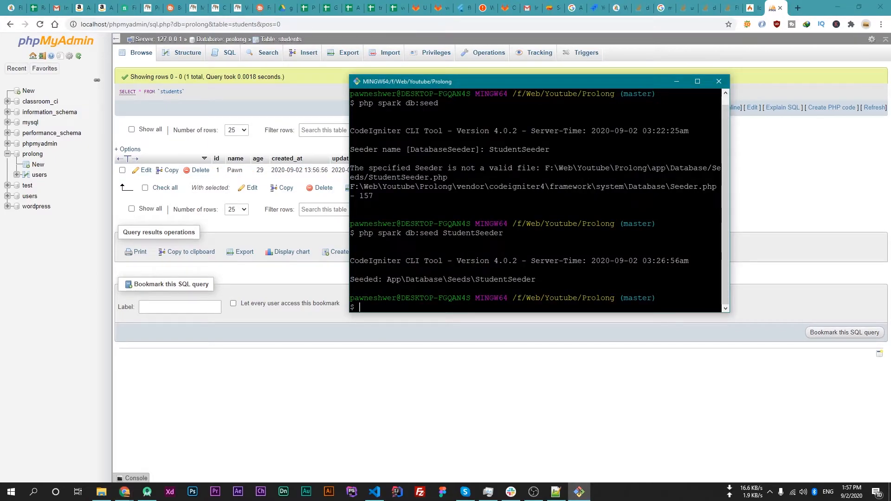
# - Drop the fixed id from the seeder data, save, and rerun php spark db:seed StudentSeeder
pyautogui.press('enter')
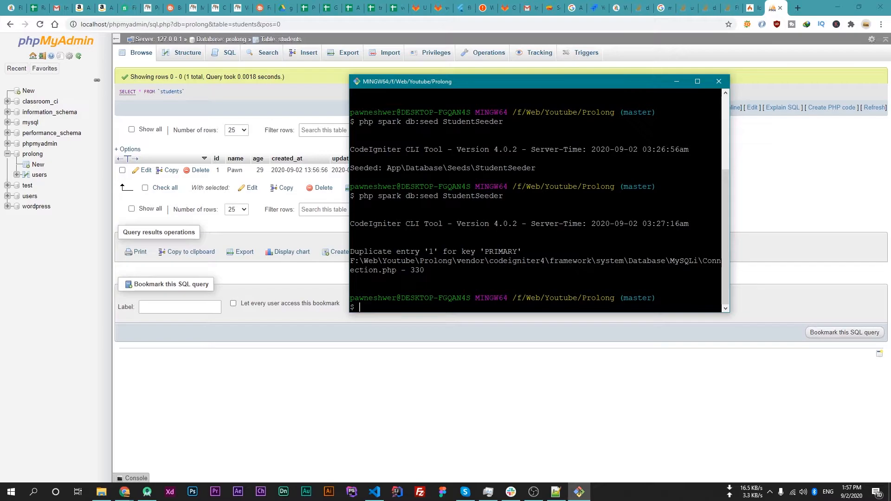
pyautogui.moveTo(421, 443)
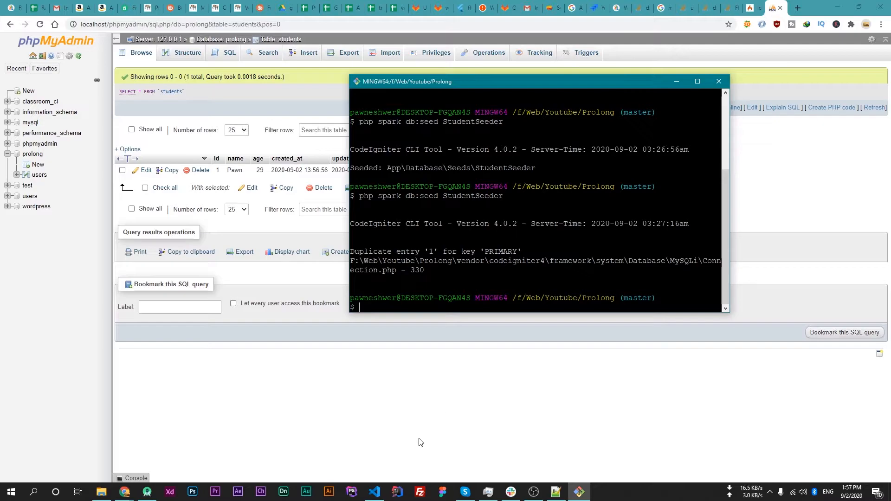
pyautogui.click(373, 492)
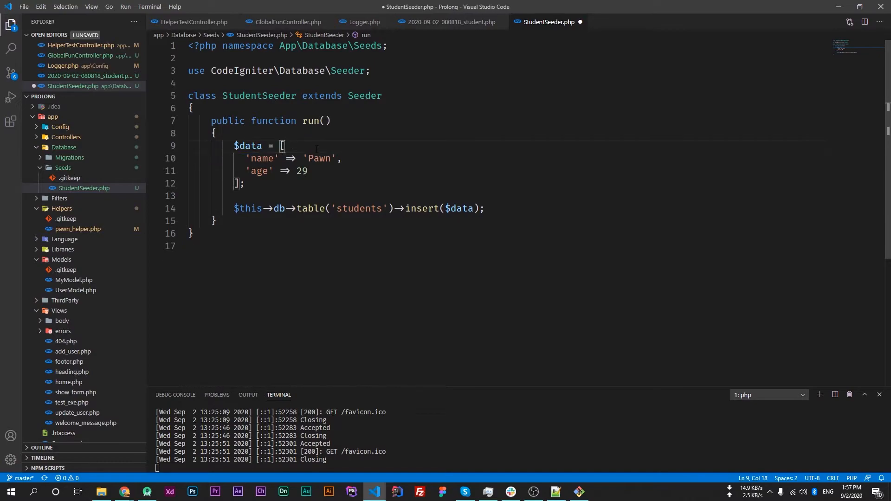
pyautogui.press('ctrl+s')
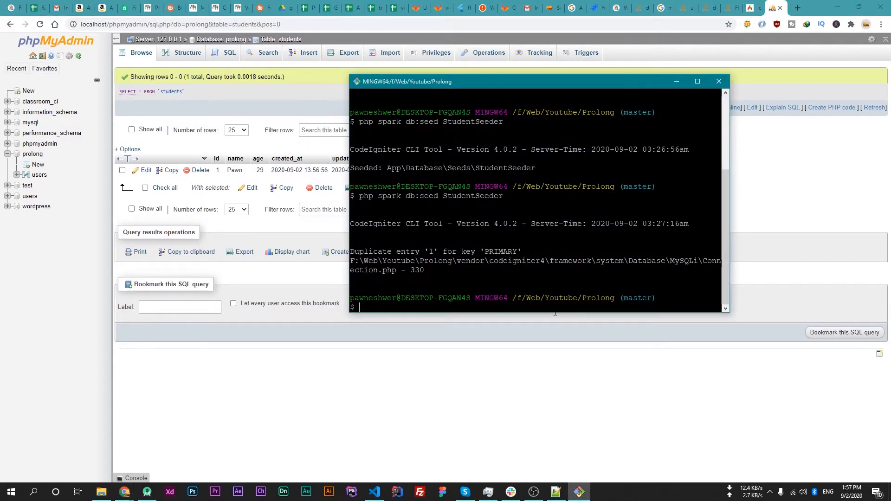
pyautogui.write('php spark db:seed StudentSeeder')
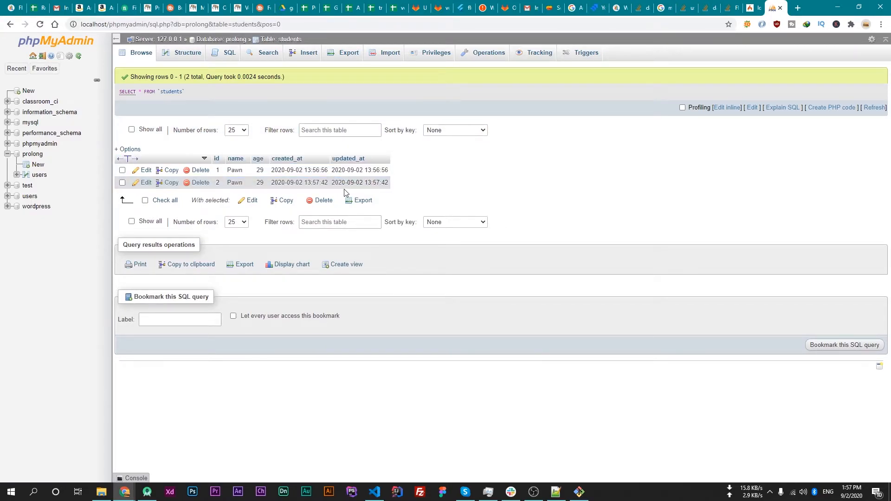
# - Rerun php spark db:seed StudentSeeder repeatedly until five Pawn rows exist
pyautogui.doubleClick(234, 183)
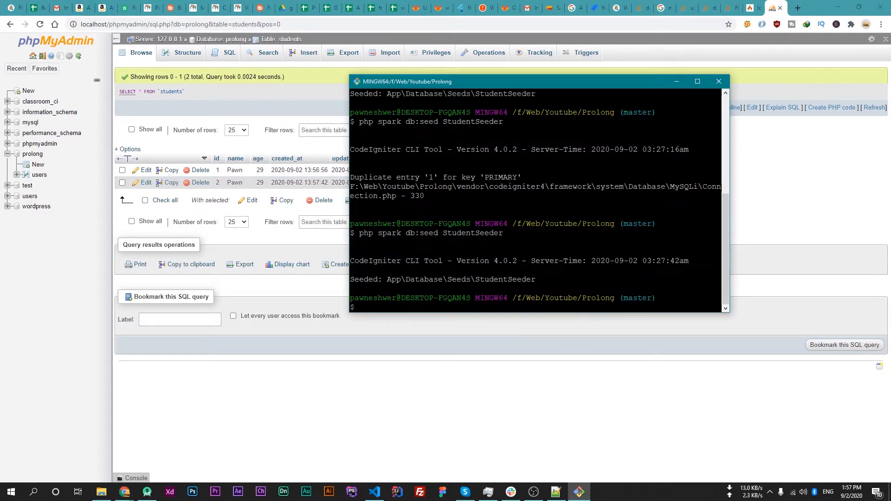
pyautogui.press('Return')
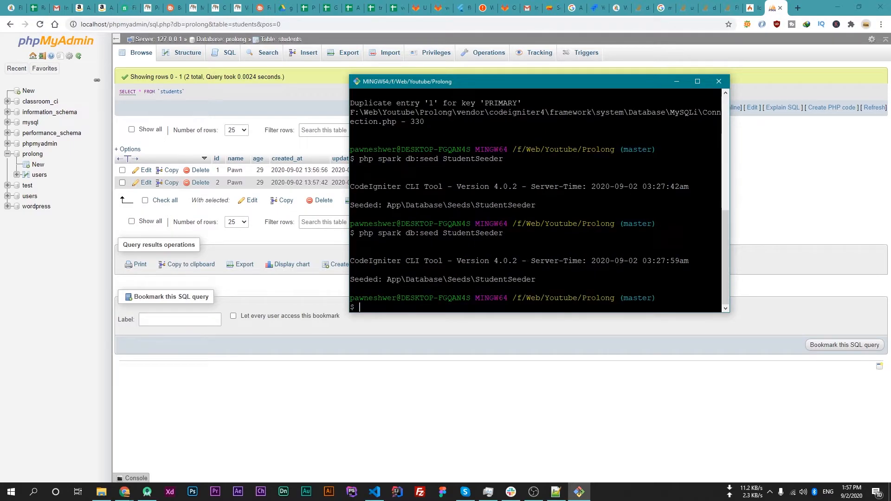
pyautogui.write('php spark db:seed StudentSeeder')
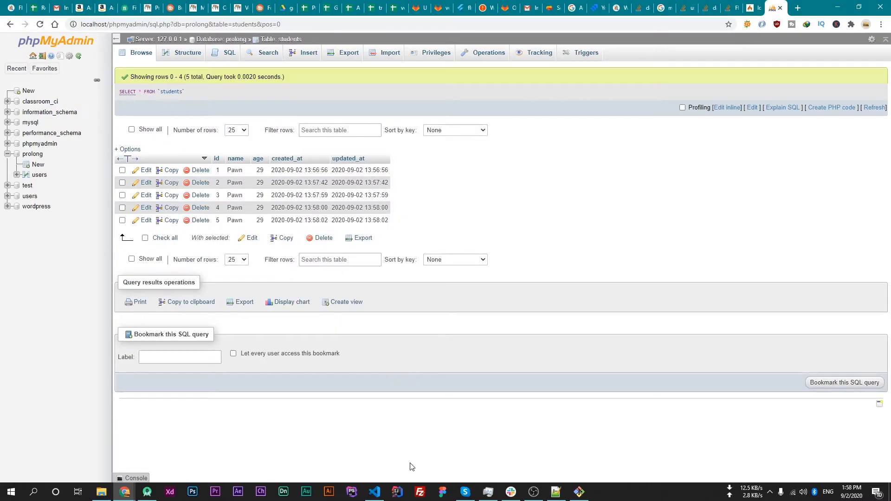
pyautogui.click(374, 492)
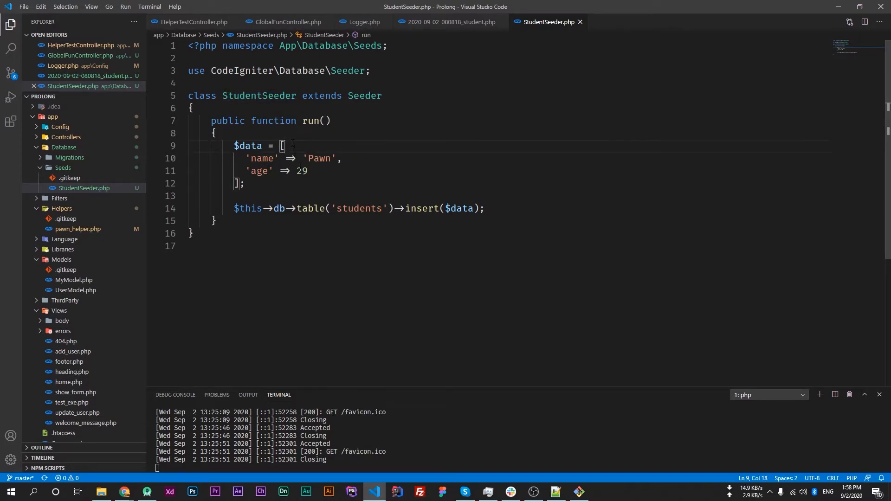
# - Add an empty $this->db->table('users')->insert() call after the students insert
pyautogui.press('Enter')
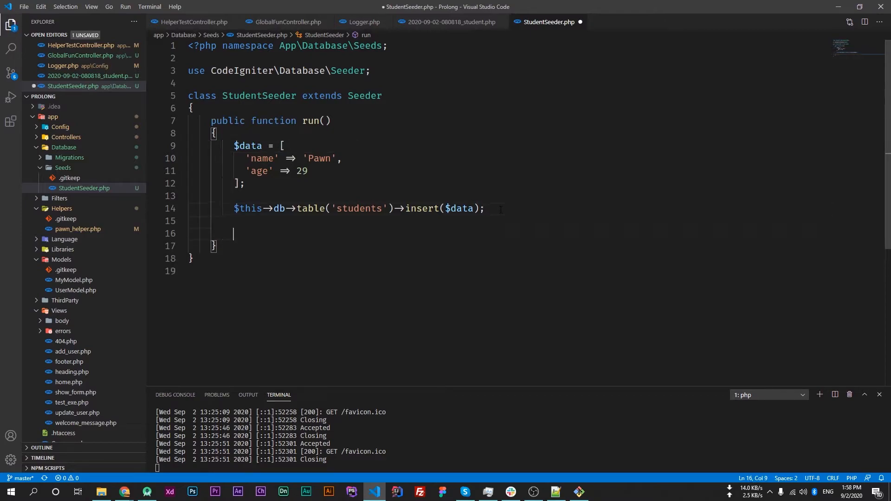
pyautogui.write("$this->db->table('users')-")
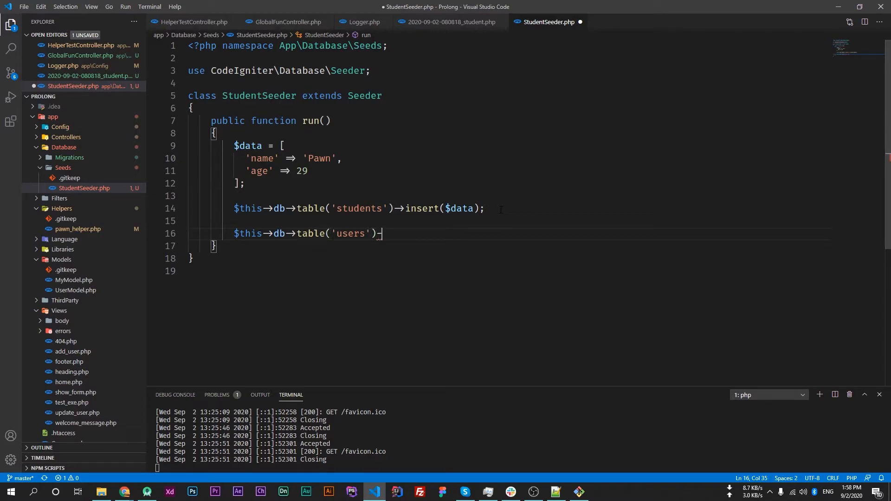
pyautogui.write('insert')
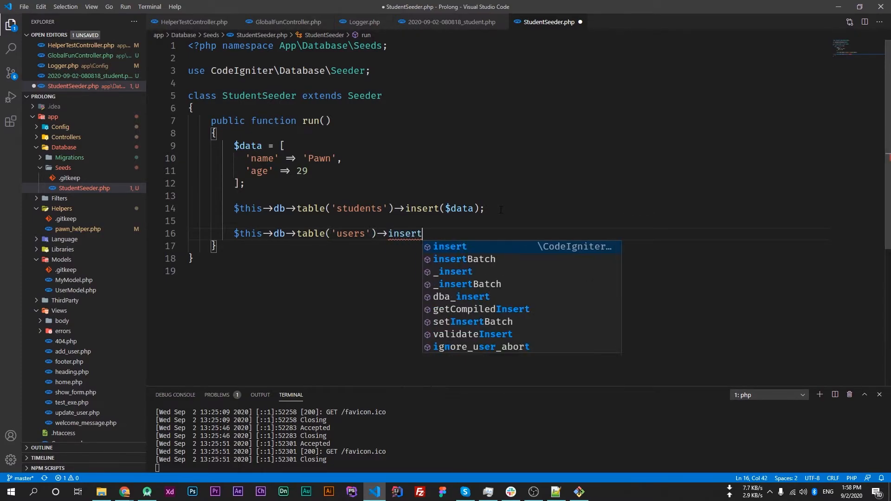
pyautogui.write('();')
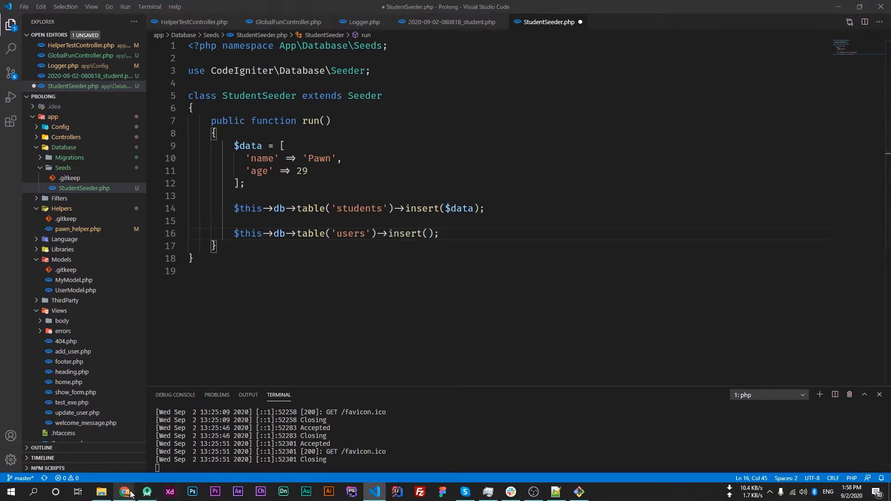
pyautogui.click(124, 491)
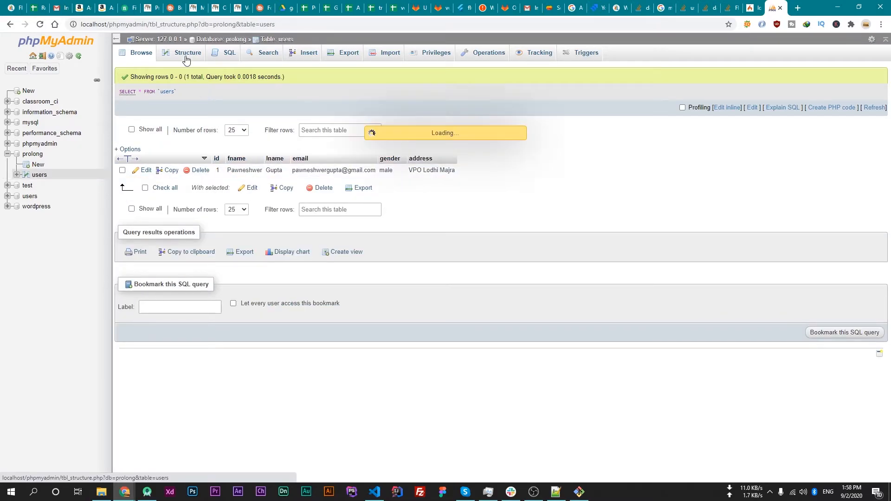
# - Check the users table structure: id, fname, lname, email, gender, address
pyautogui.click(186, 52)
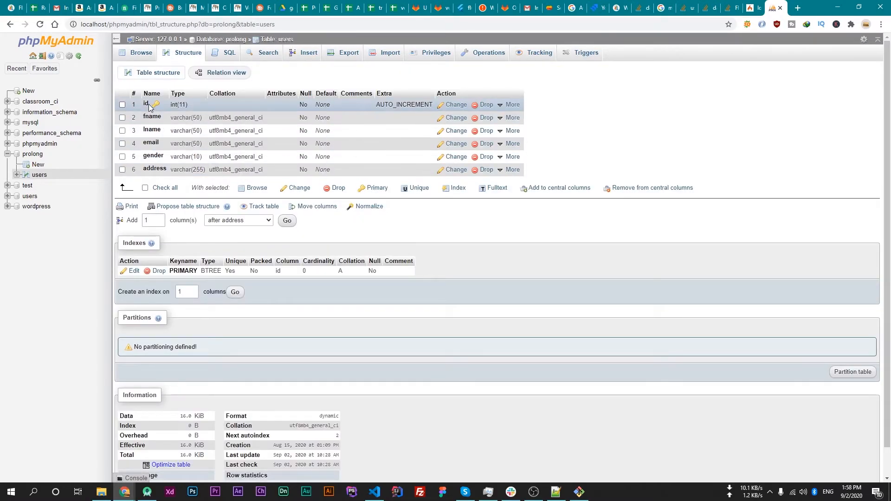
pyautogui.click(121, 144)
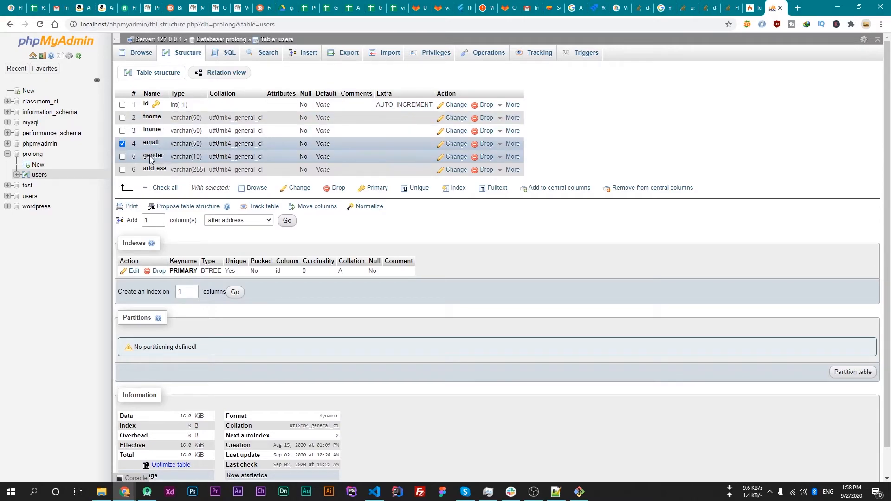
pyautogui.click(122, 144)
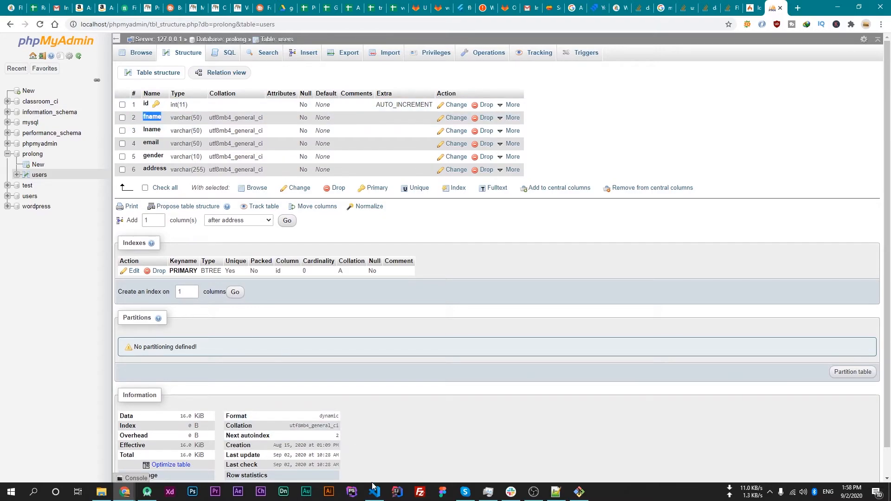
pyautogui.click(374, 492)
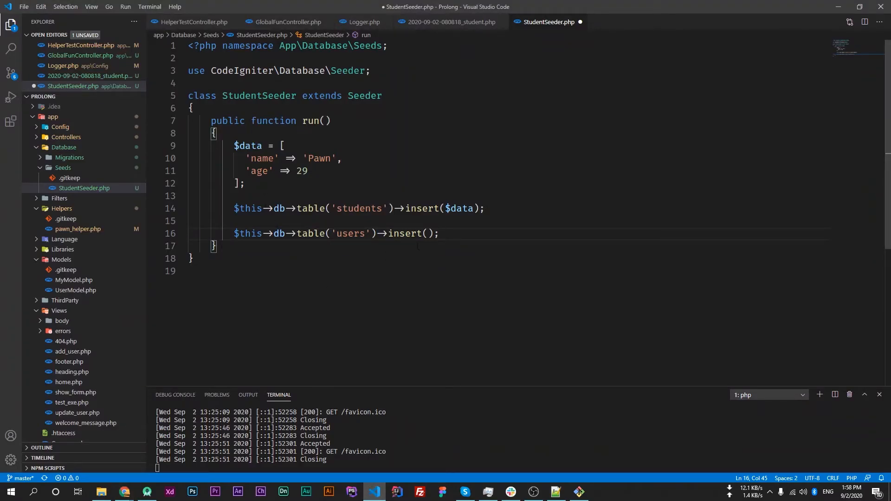
# - Start a $dataUsers array with an 'fname' key in the seeder
pyautogui.press('Enter')
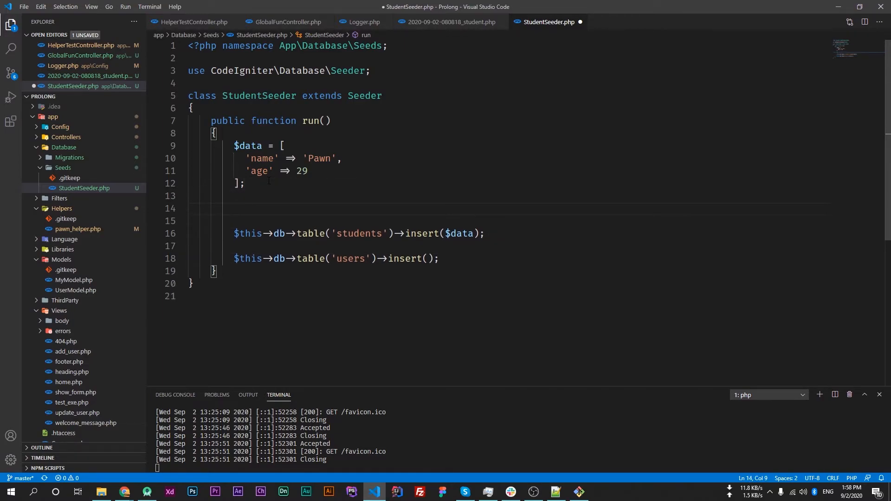
pyautogui.write('$dataU')
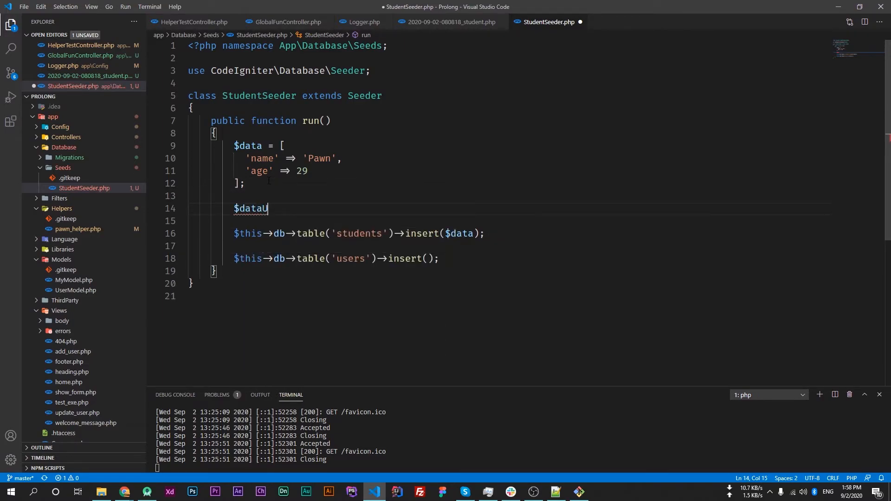
pyautogui.write('sers = [')
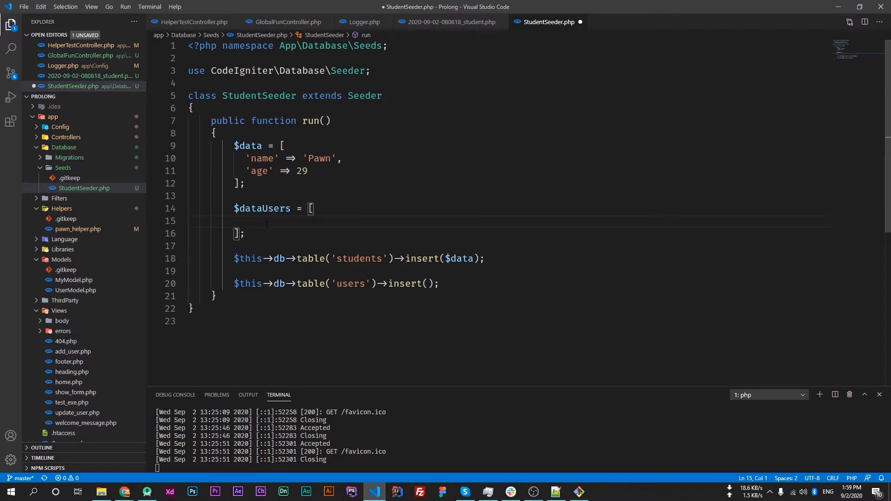
pyautogui.write("''")
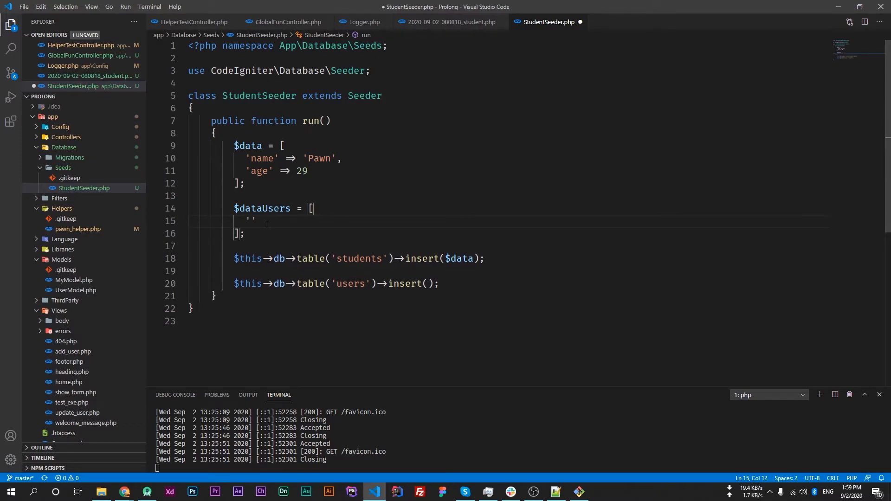
pyautogui.write("'fname' =>")
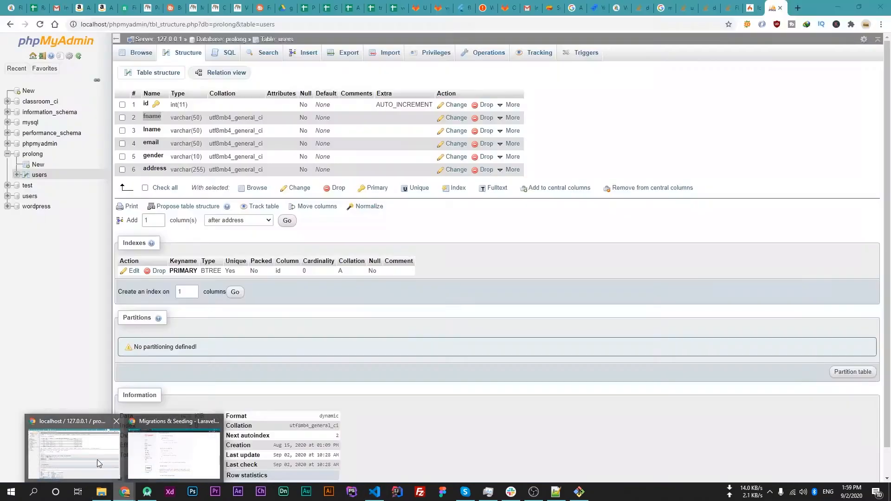
pyautogui.click(124, 492)
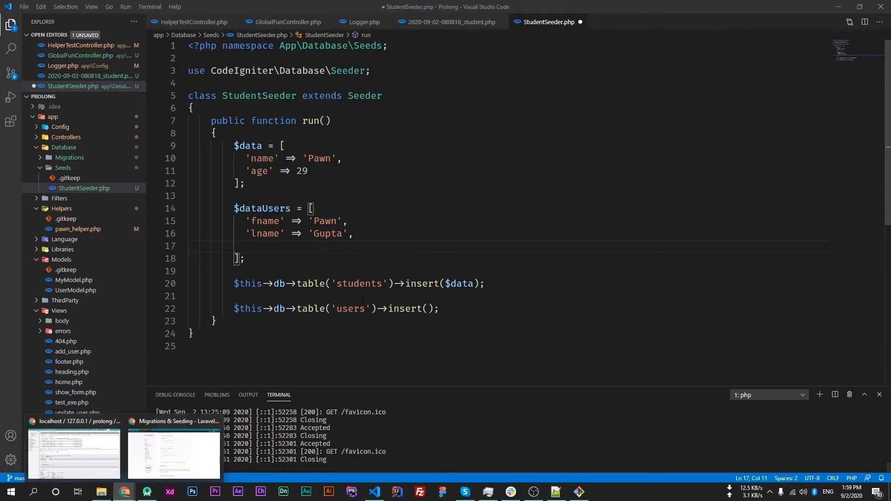
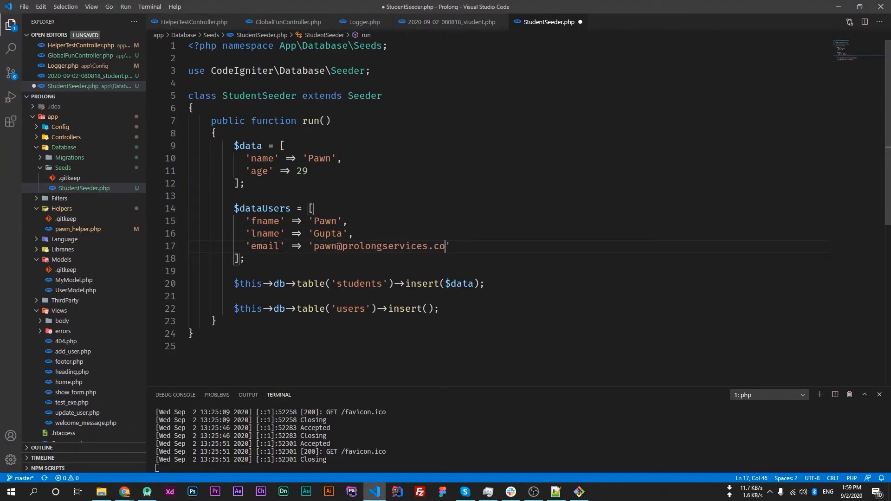
pyautogui.click(123, 492)
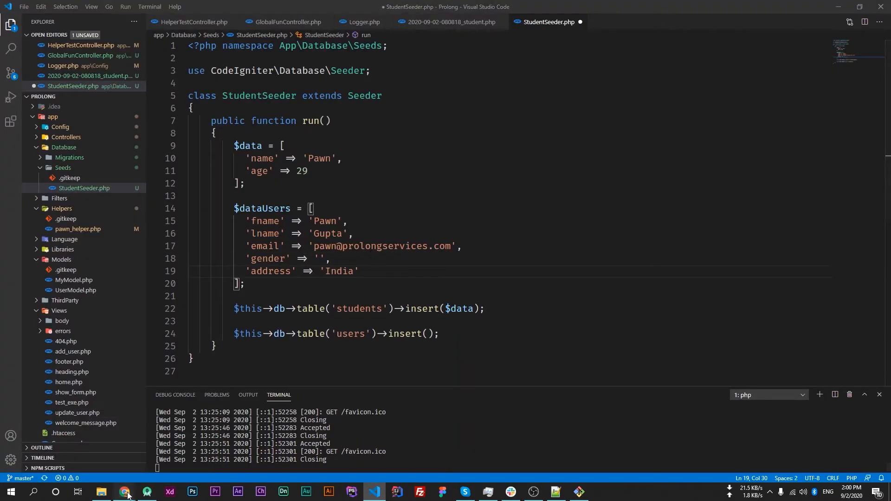
pyautogui.click(126, 491)
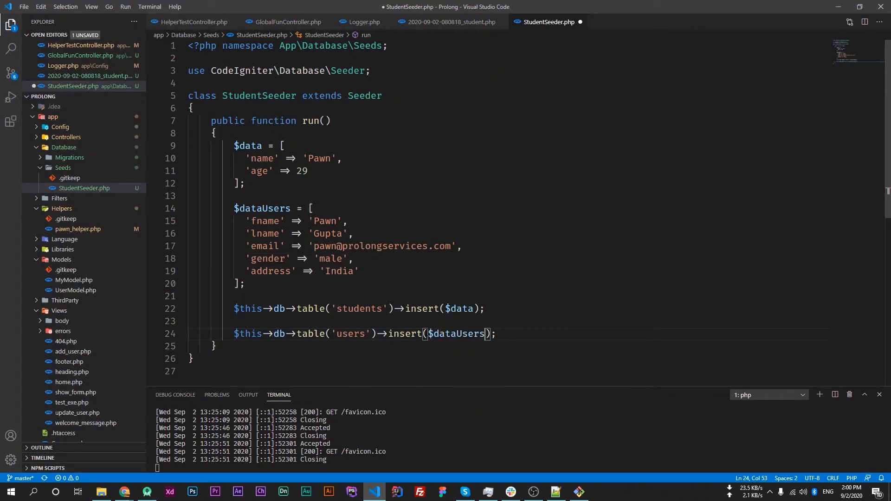
pyautogui.press('ctrl+s')
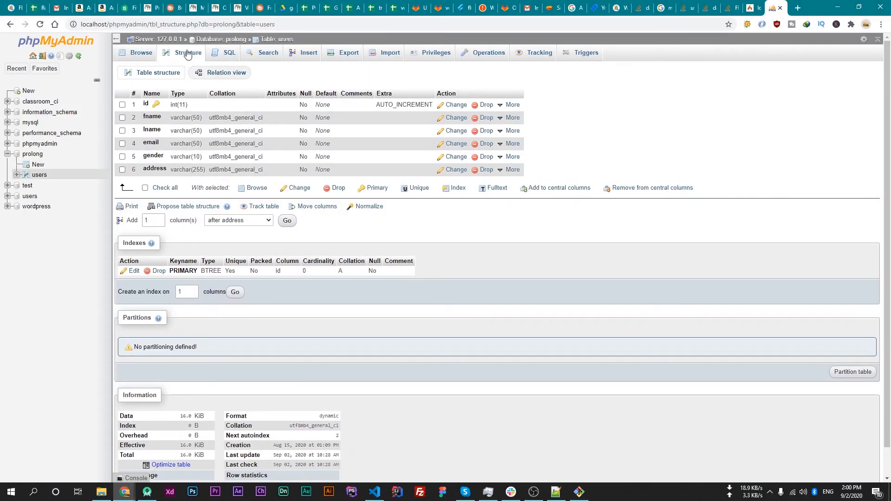
# - Verify six Pawn rows in the students table, then return to StudentSeeder.php
pyautogui.click(141, 53)
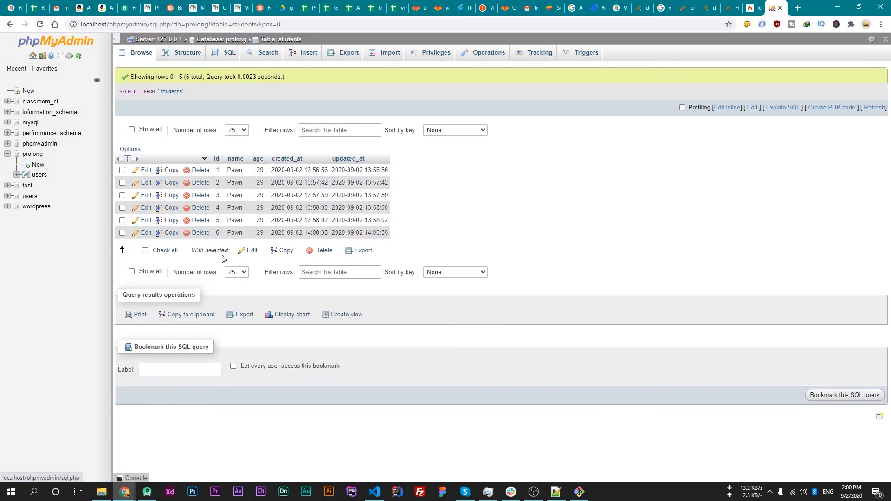
pyautogui.doubleClick(234, 232)
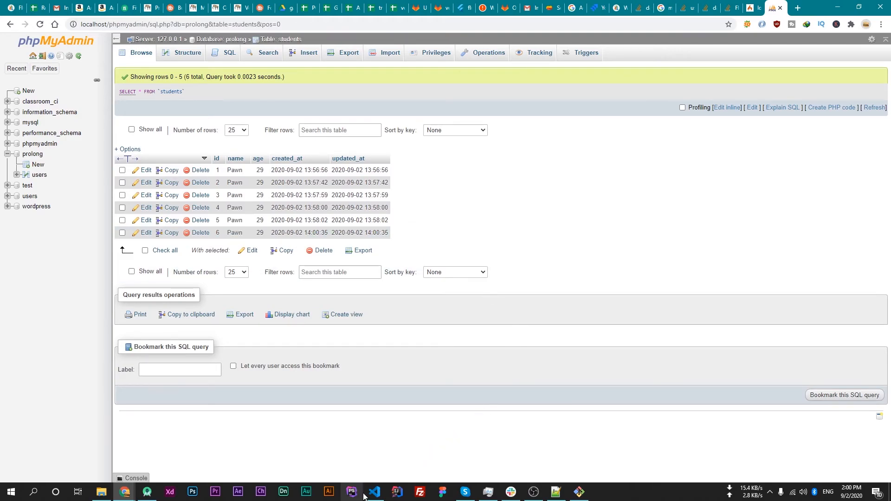
pyautogui.click(374, 492)
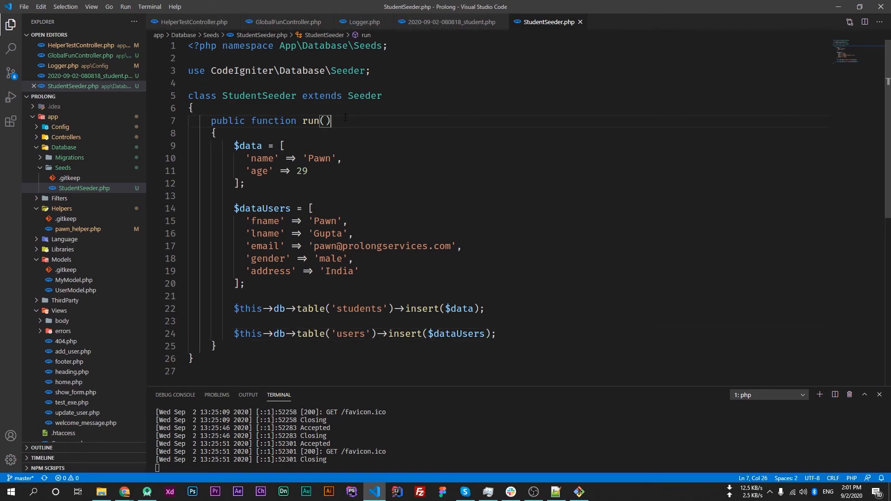
pyautogui.click(348, 221)
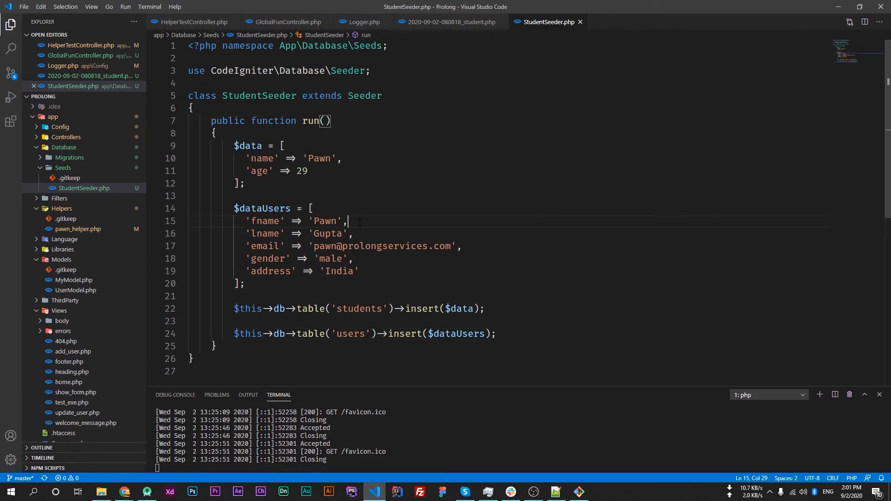